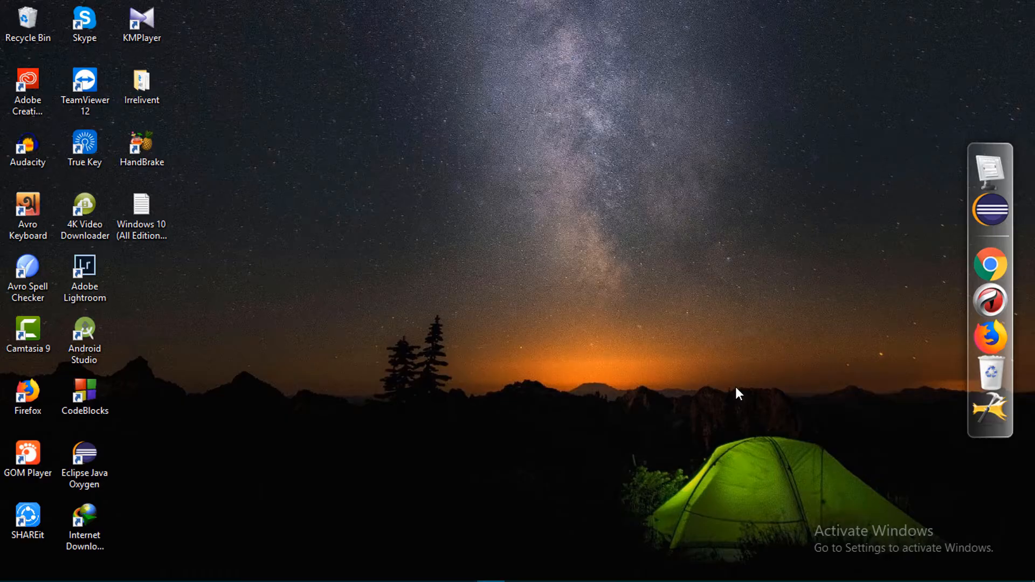
mouse_move(731, 394)
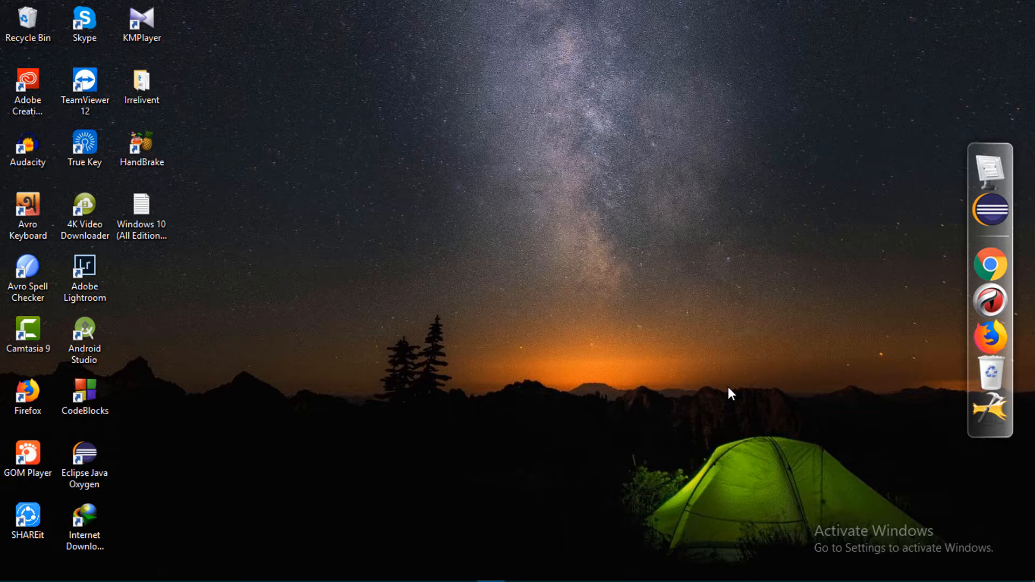
mouse_move(624, 362)
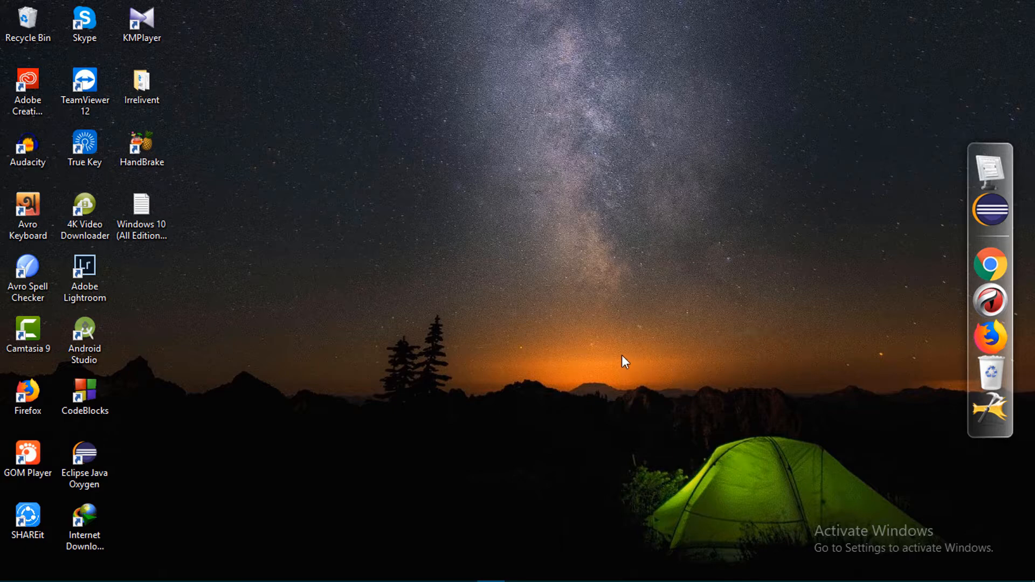
mouse_move(479, 368)
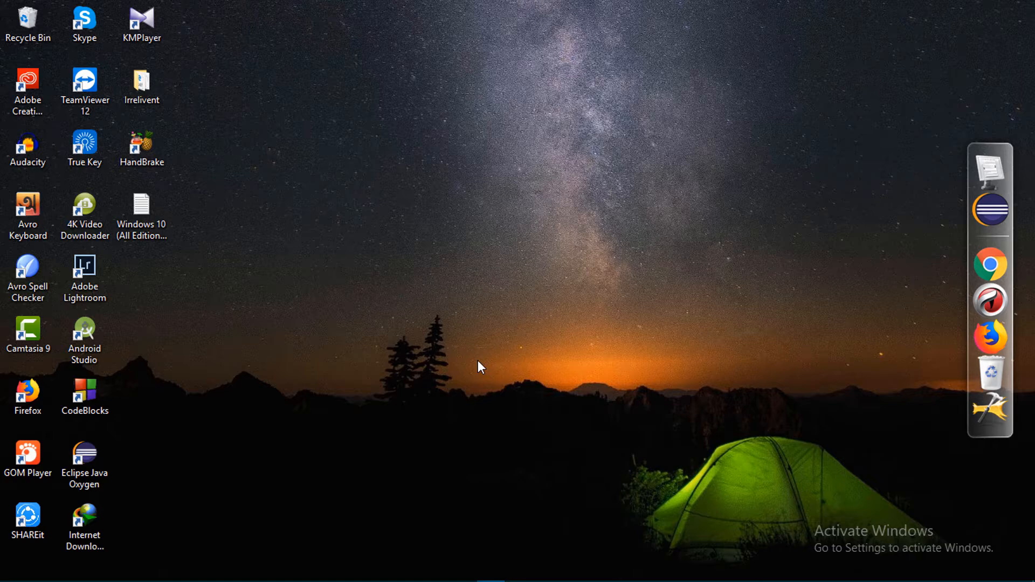
mouse_move(466, 365)
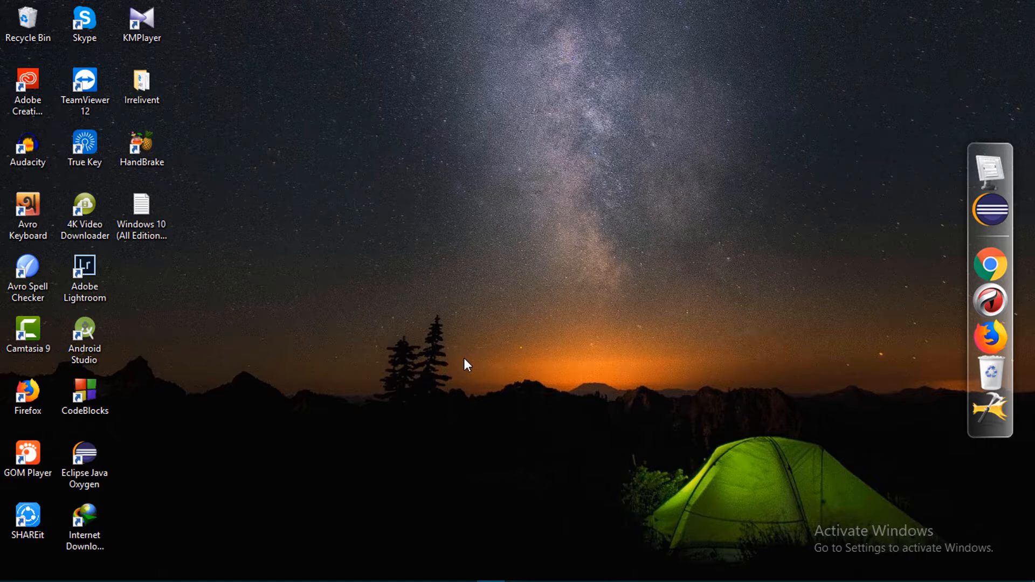
mouse_move(465, 362)
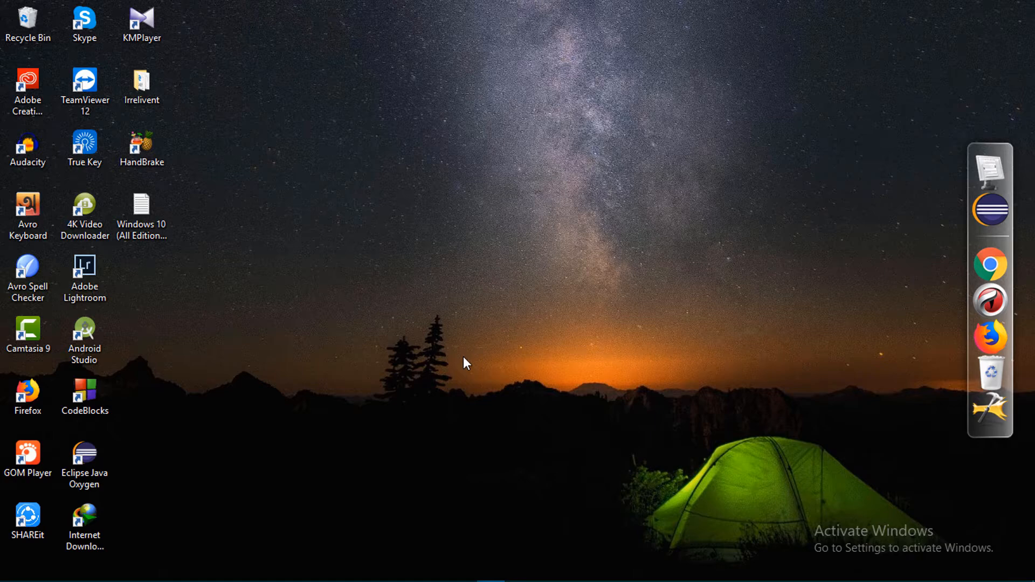
mouse_move(521, 388)
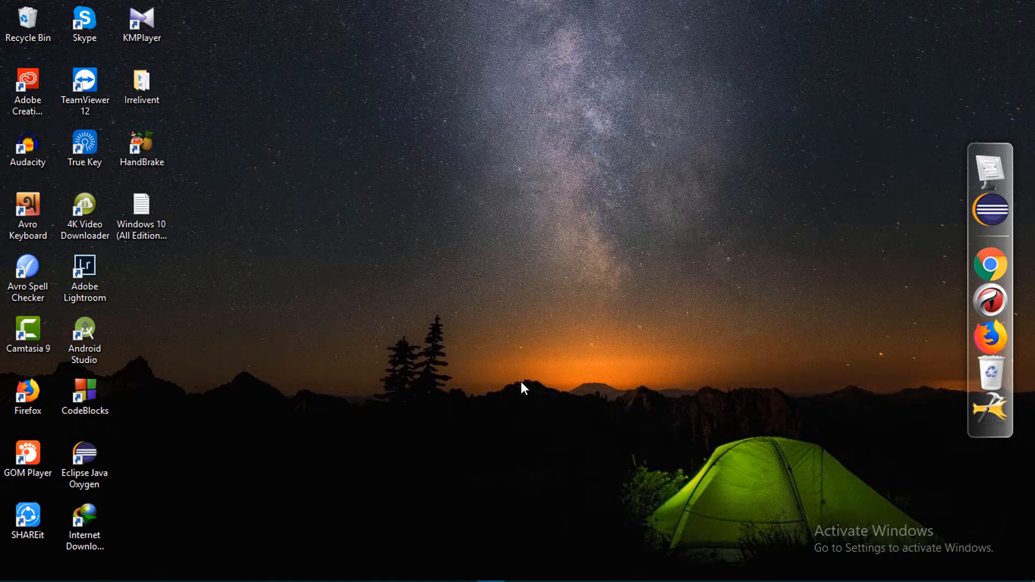
mouse_move(388, 379)
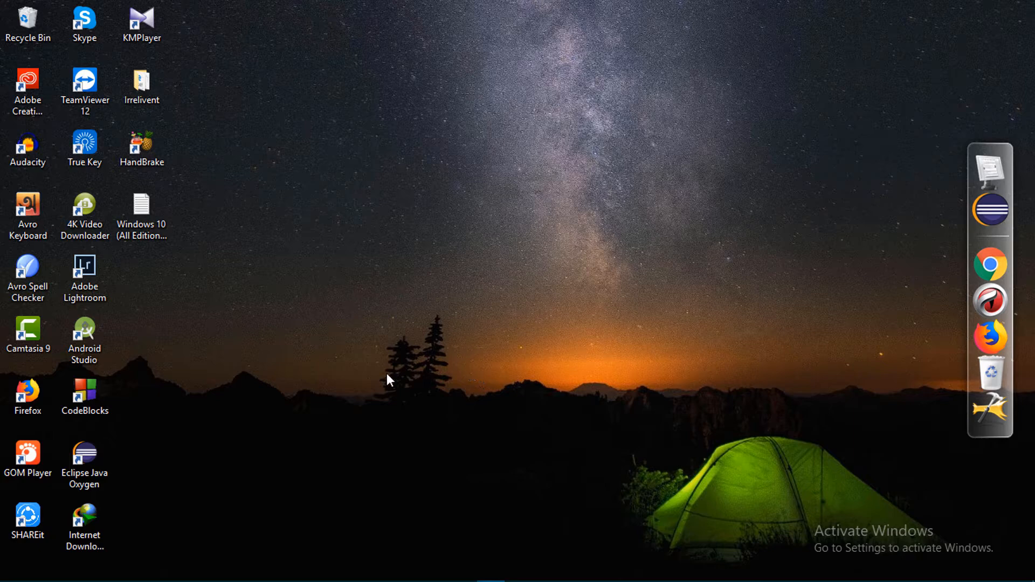
mouse_move(403, 345)
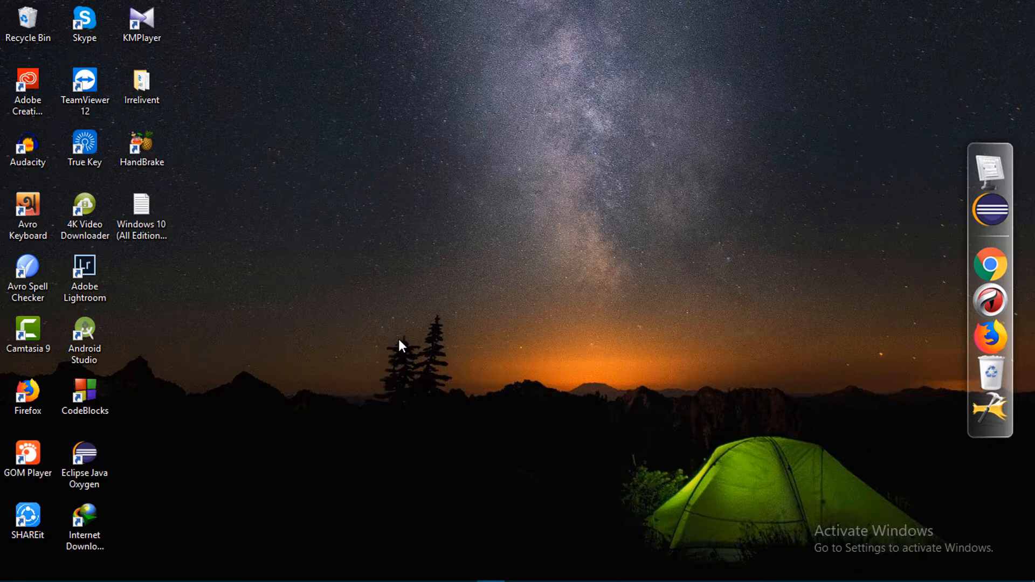
mouse_move(677, 407)
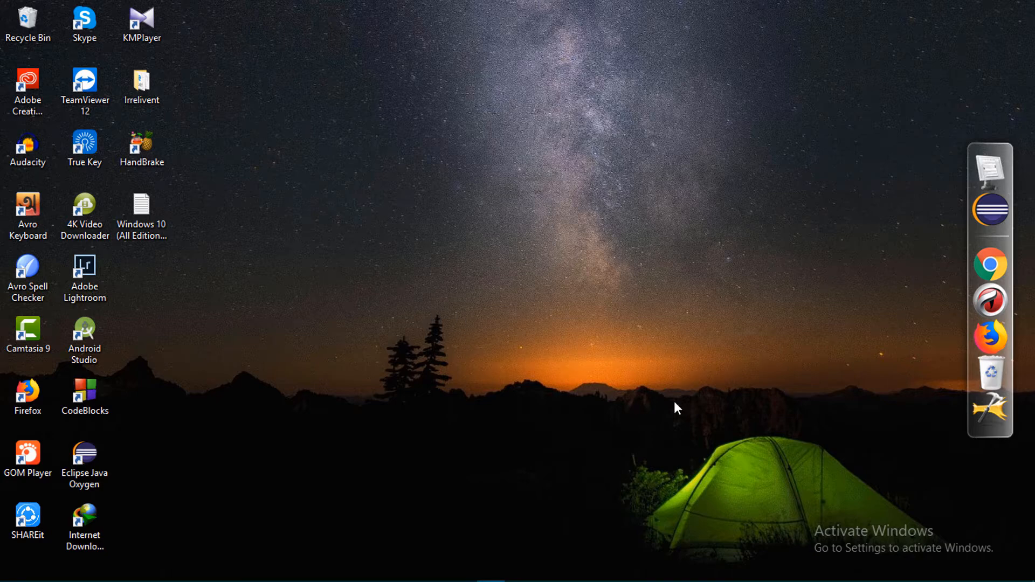
mouse_move(324, 297)
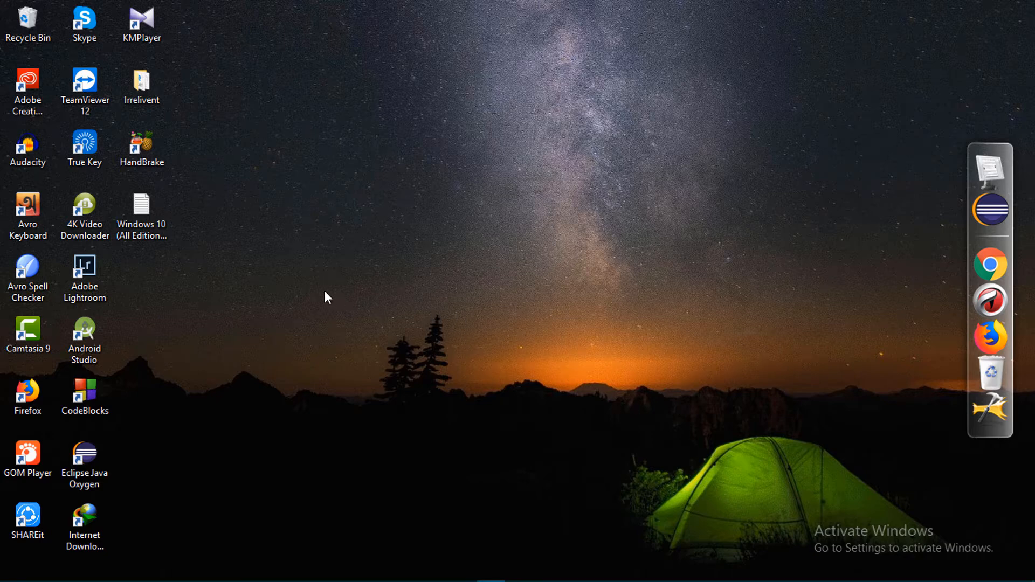
mouse_move(452, 389)
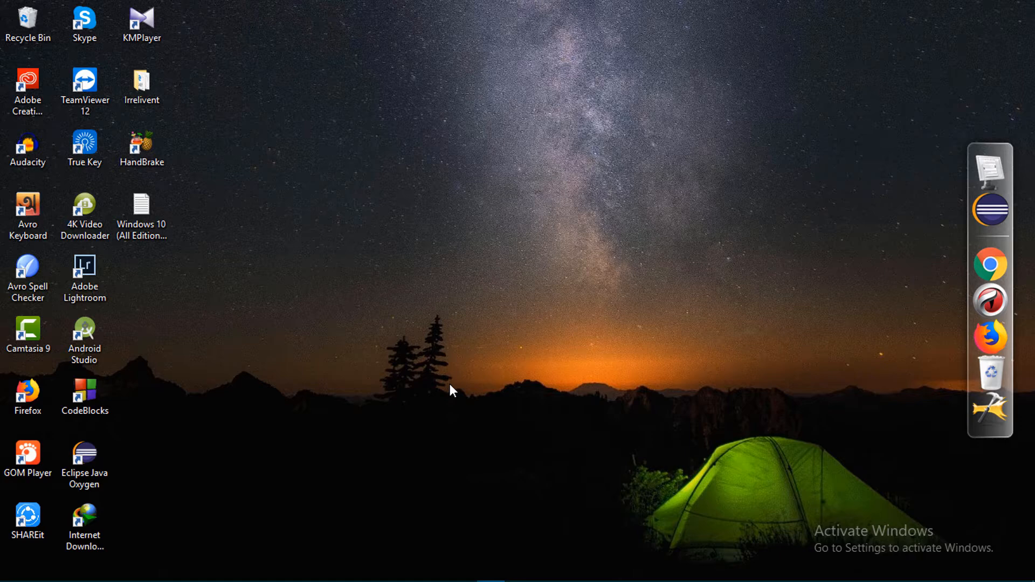
mouse_move(384, 341)
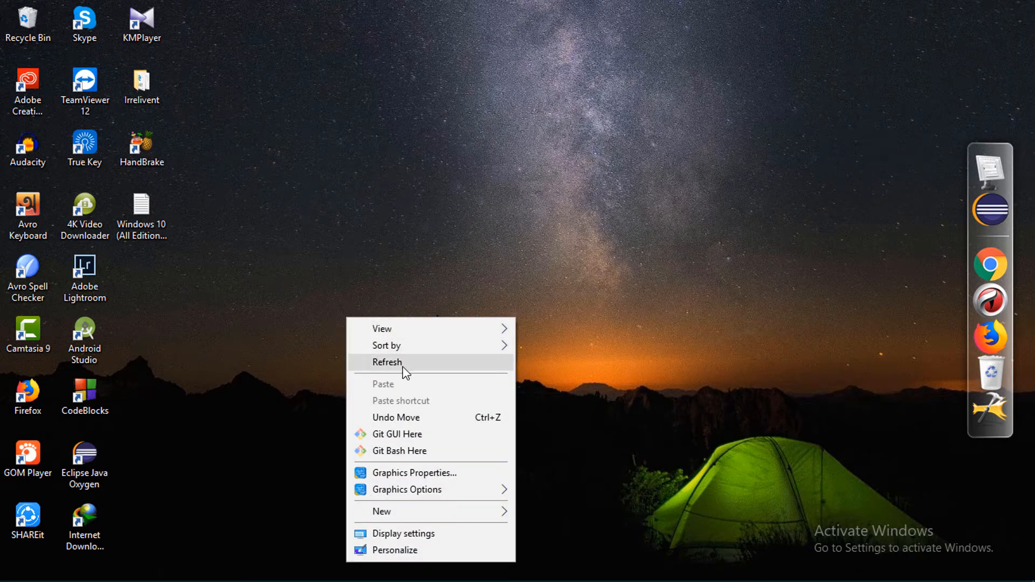
- Open This PC's System properties, confirm Windows 10 Enterprise is not activated, and close it
left_click(386, 361)
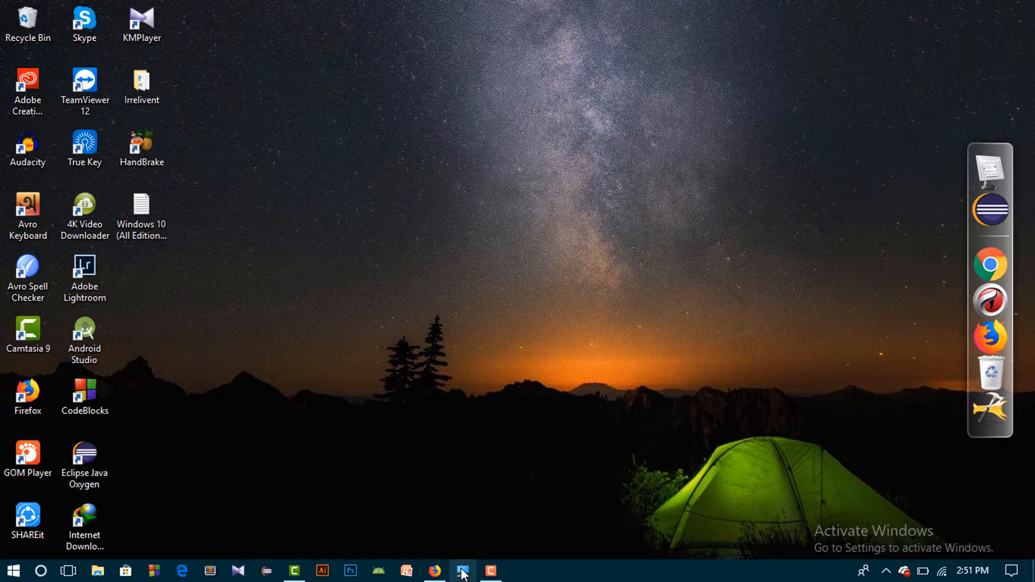
left_click(462, 570)
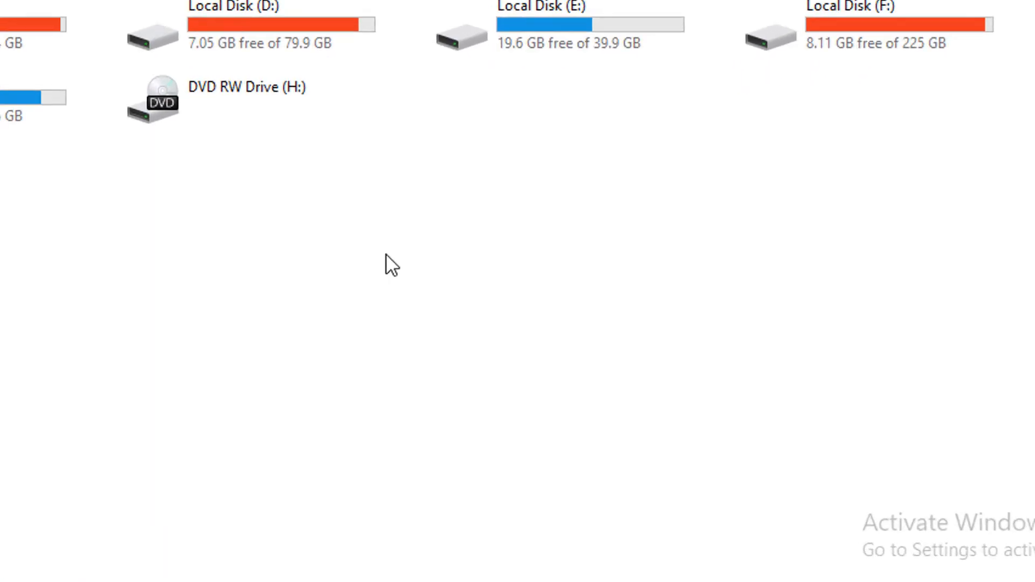
right_click(389, 267)
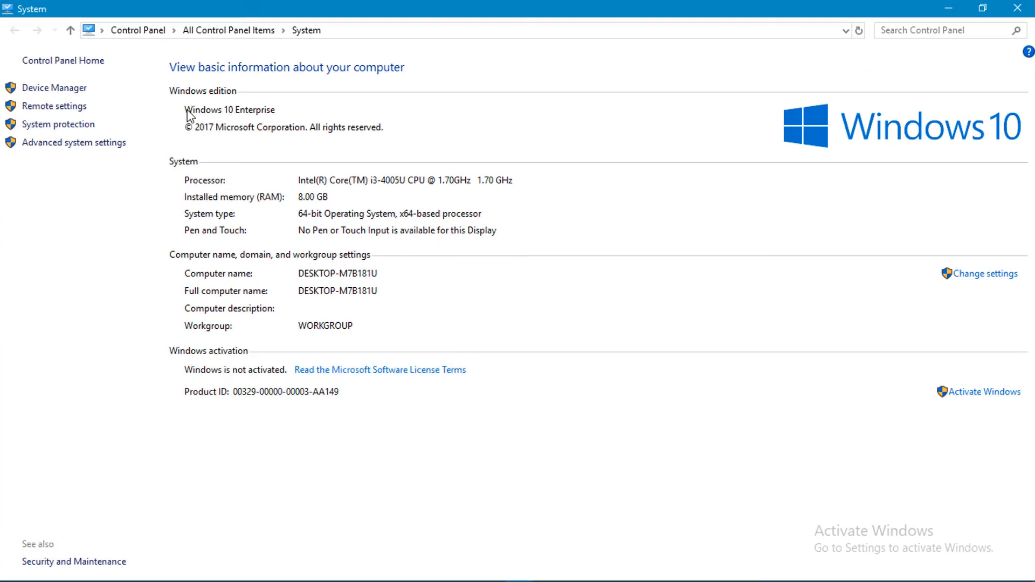
mouse_move(280, 374)
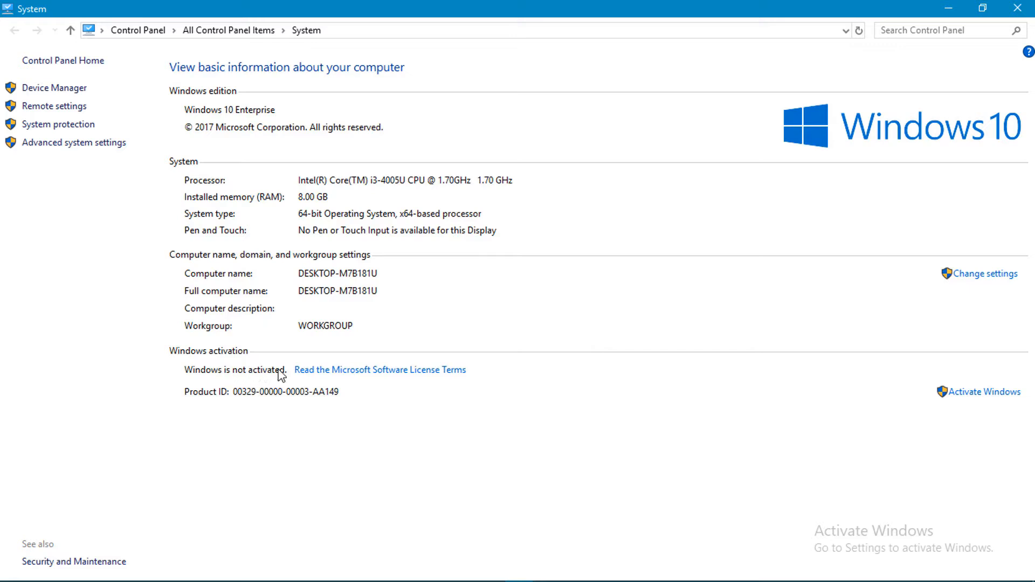
mouse_move(183, 98)
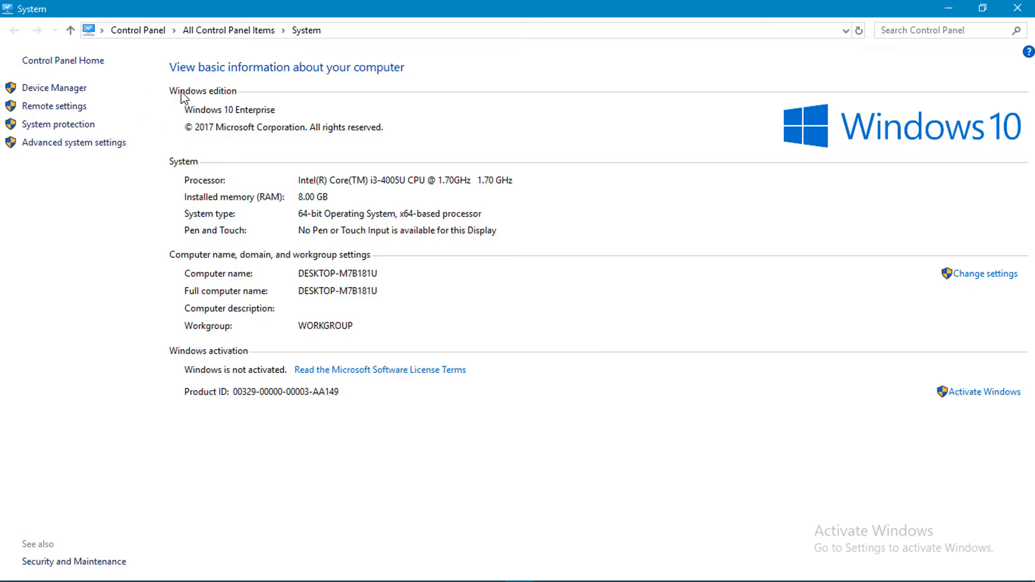
mouse_move(189, 119)
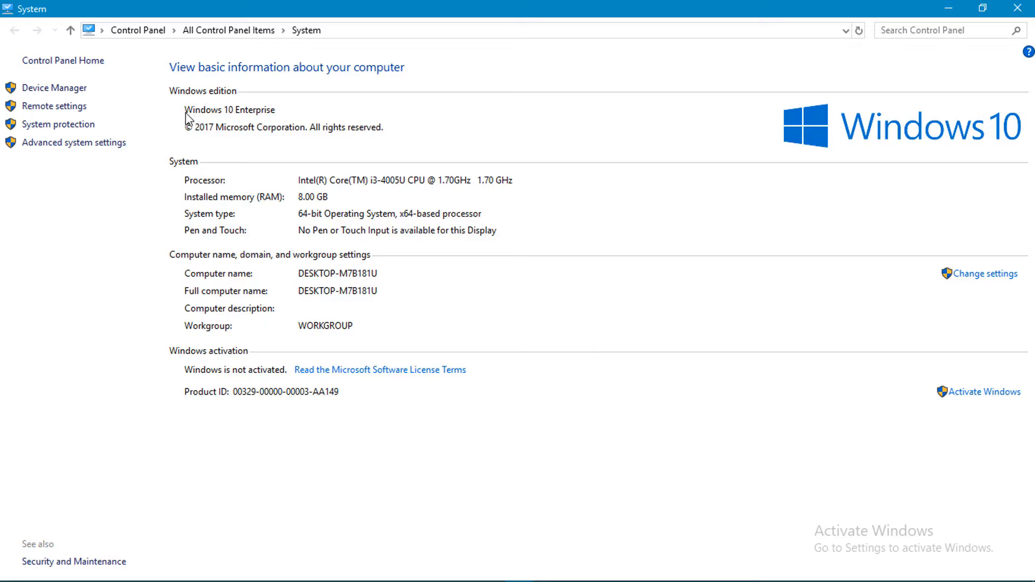
mouse_move(284, 120)
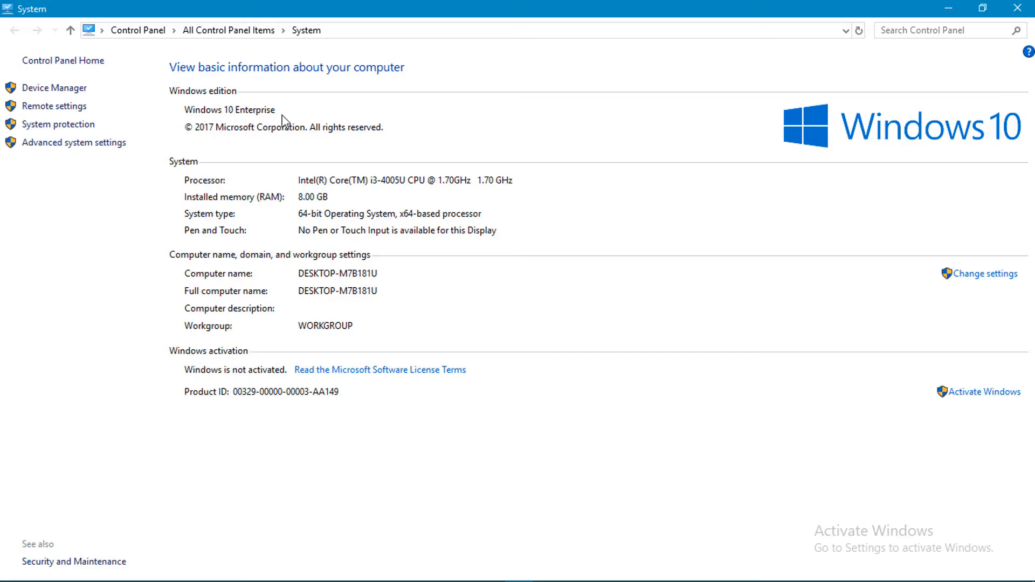
mouse_move(220, 117)
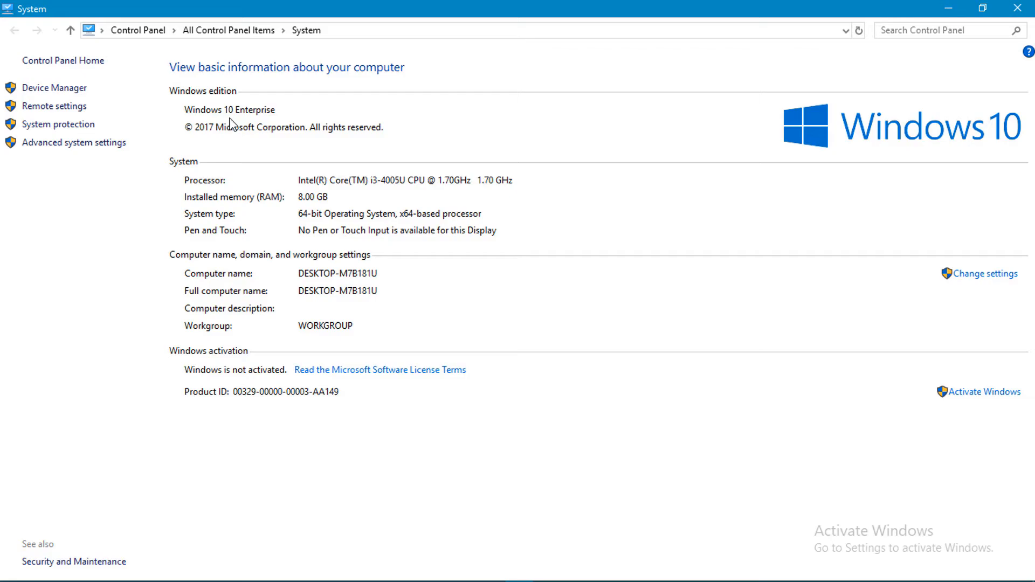
left_click(1017, 8)
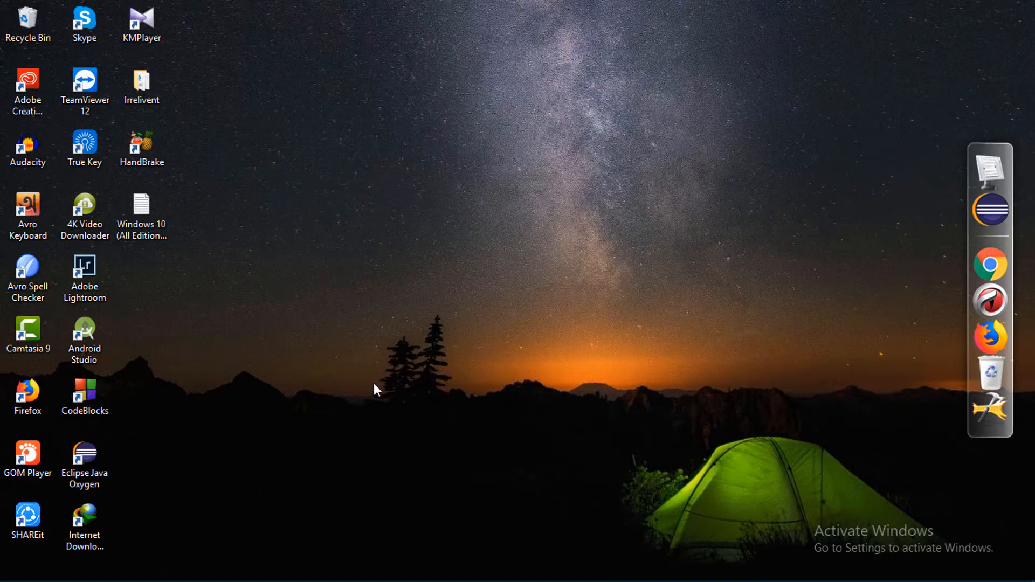
- Search 'command' in Start and run Command Prompt as administrator, approving UAC
left_click(12, 570)
type("c")
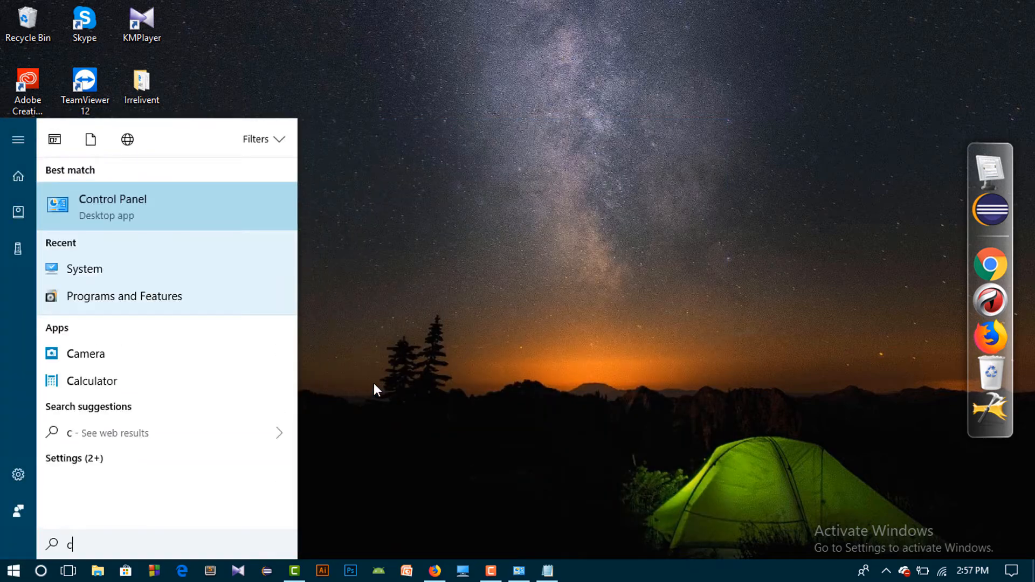
type("omma")
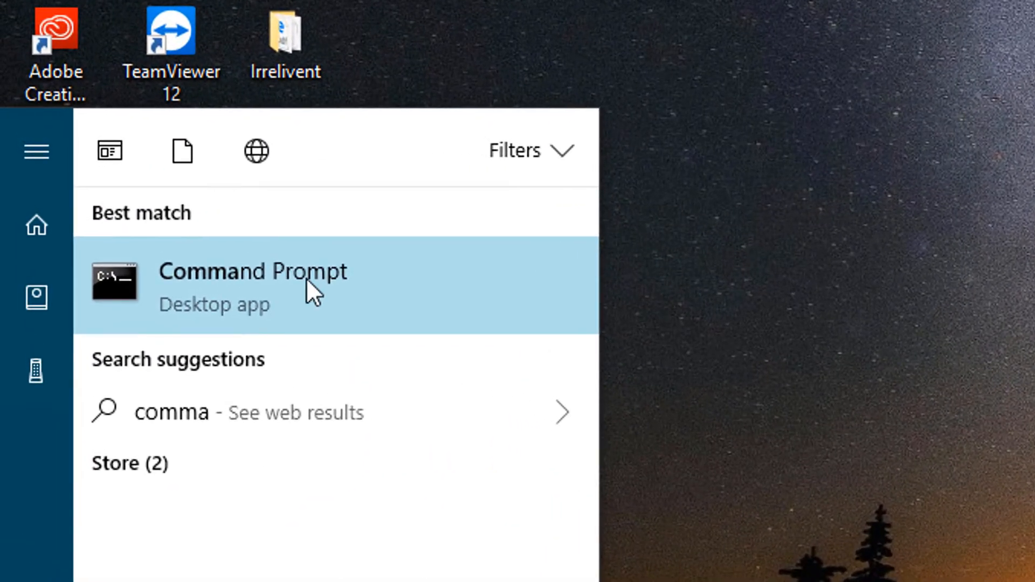
right_click(251, 270)
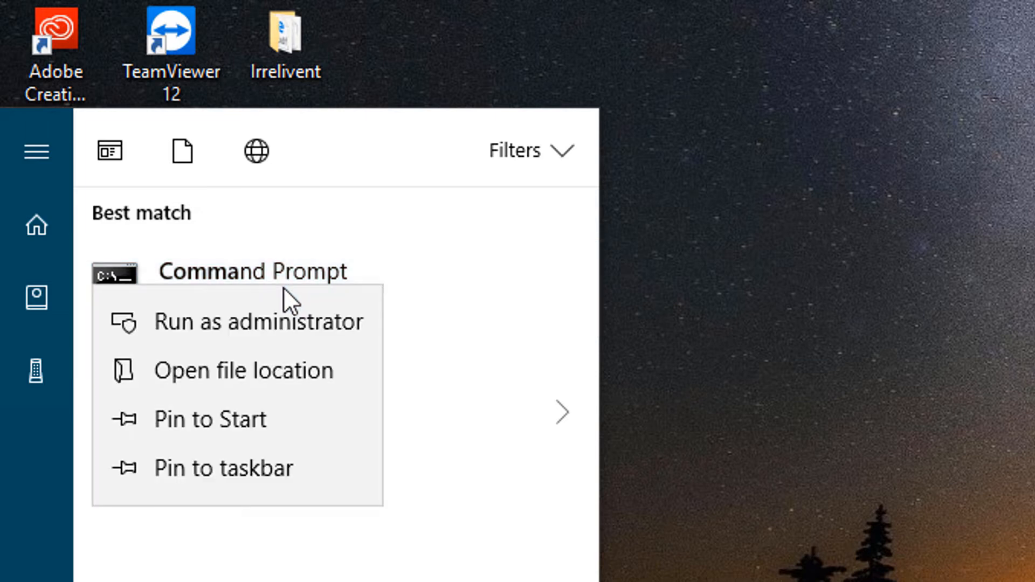
mouse_move(258, 322)
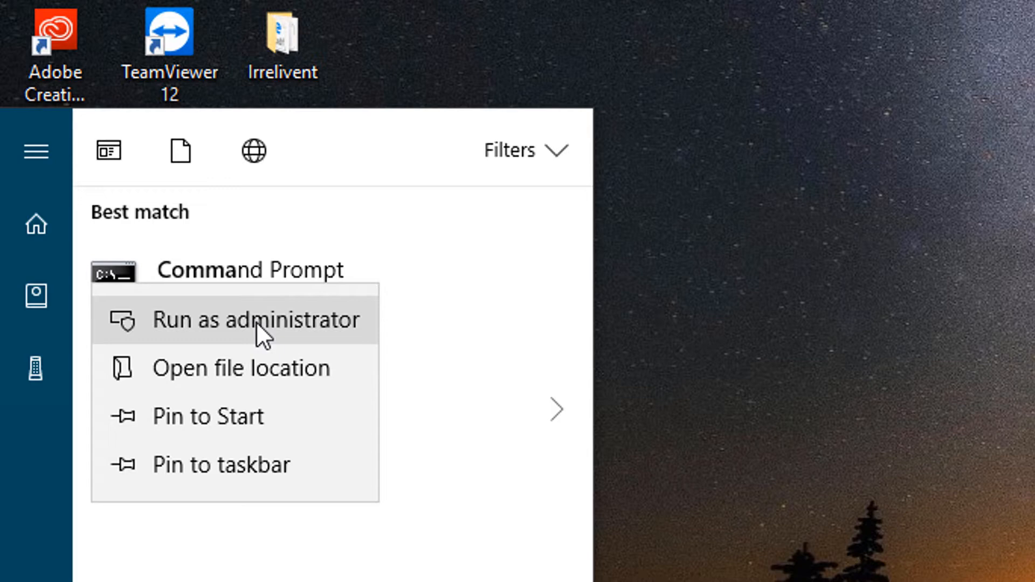
left_click(254, 319)
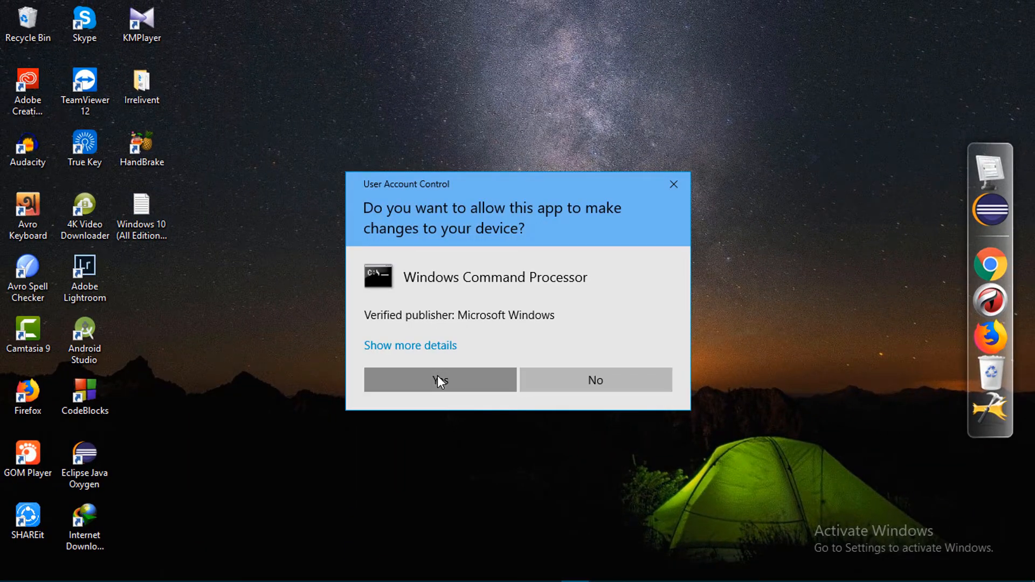
left_click(440, 379)
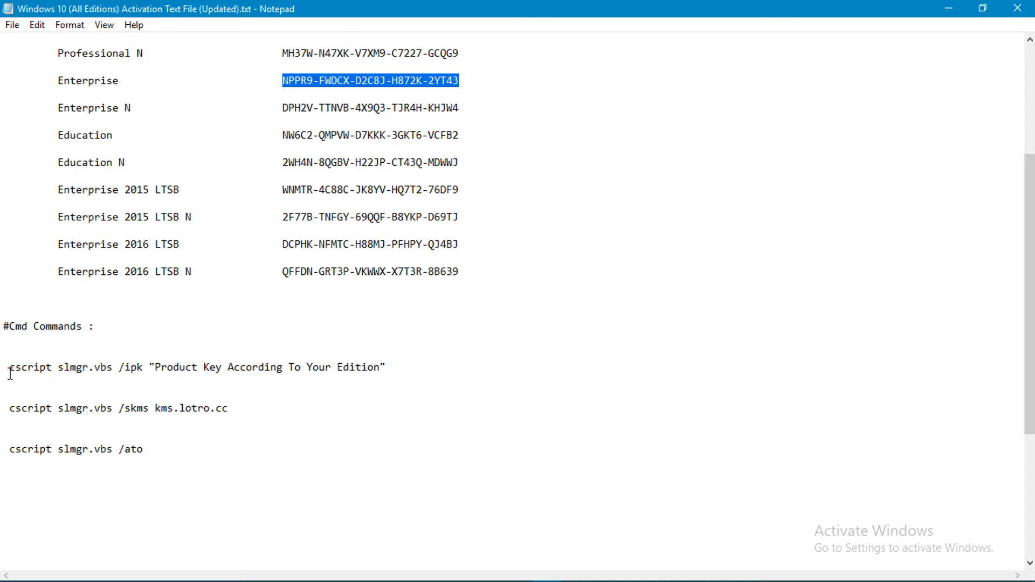
left_click_drag(9, 367, 144, 367)
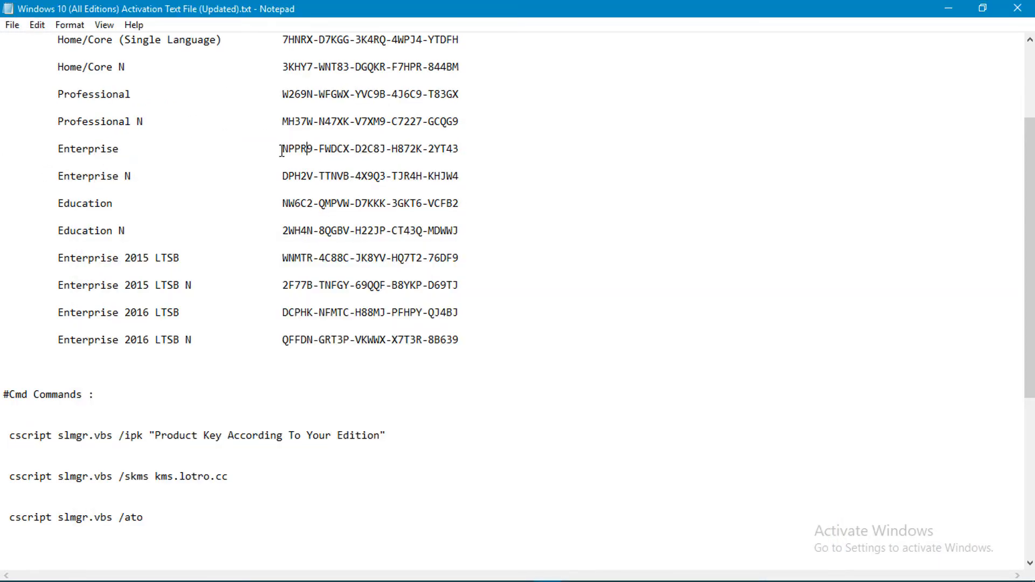
left_click_drag(281, 149, 460, 149)
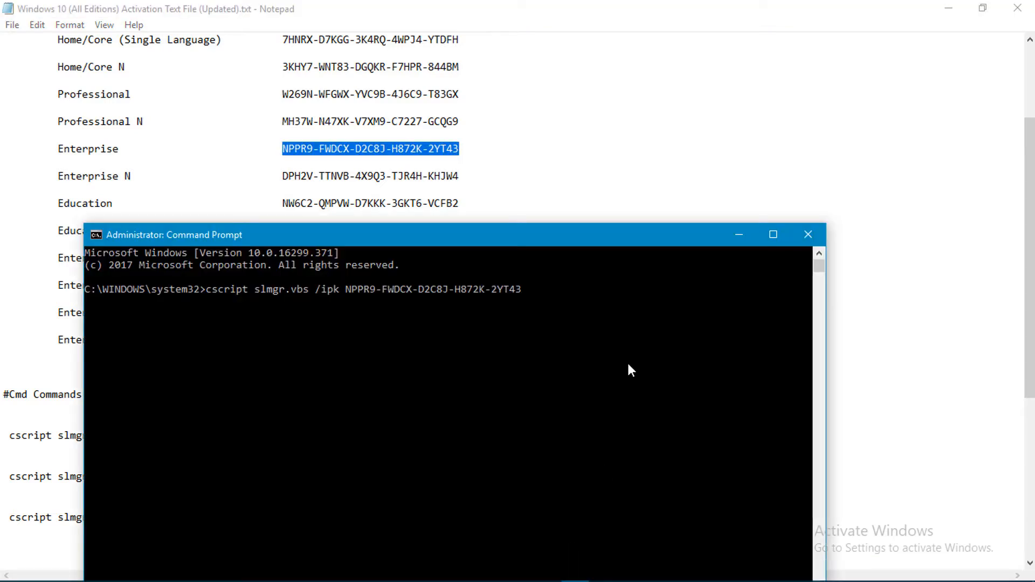
key("enter")
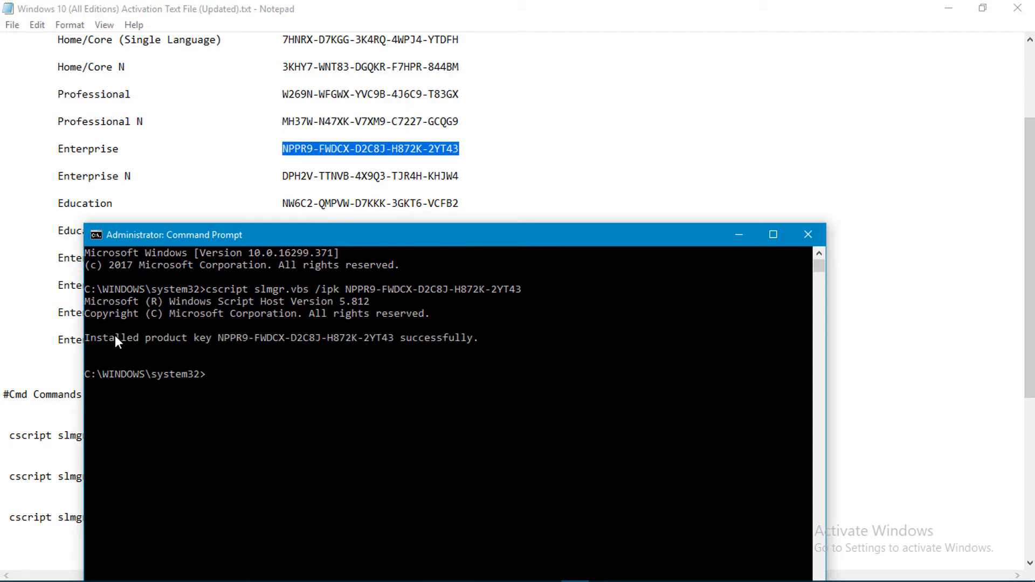
mouse_move(355, 342)
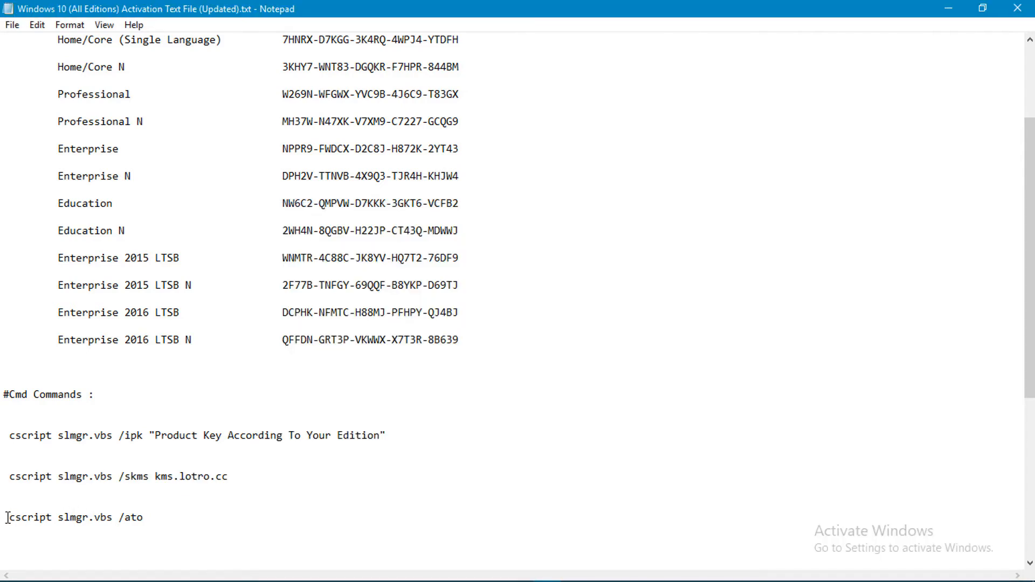
- Run slmgr /skms kms.lotro.cc and /ato, then close Command Prompt
left_click(572, 569)
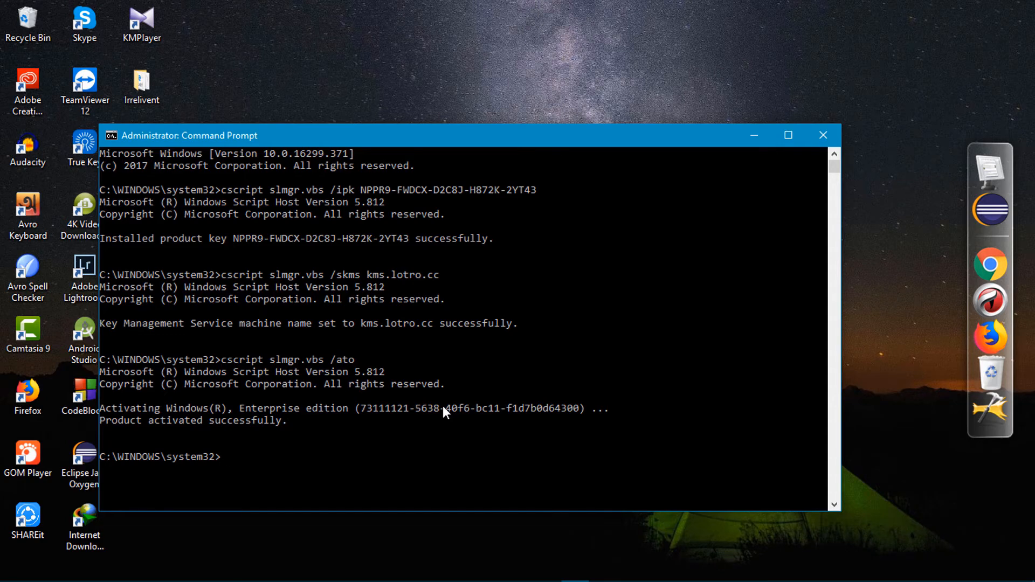
left_click(822, 135)
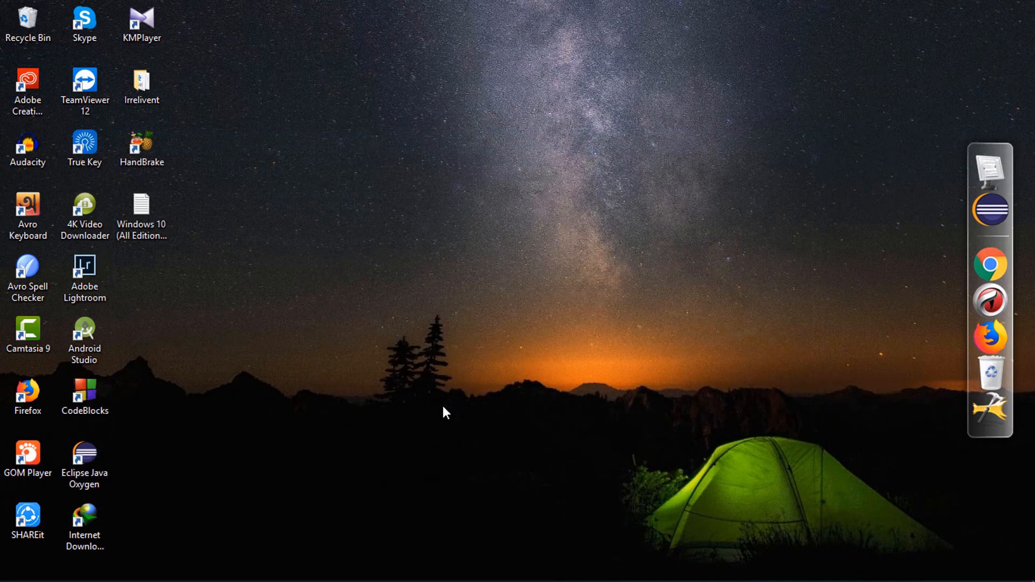
mouse_move(651, 503)
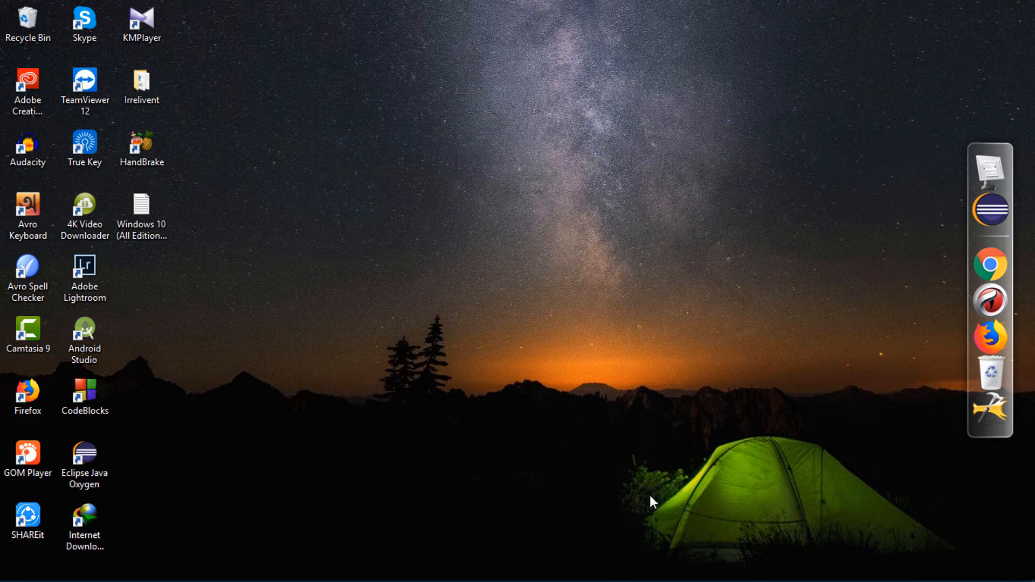
mouse_move(650, 502)
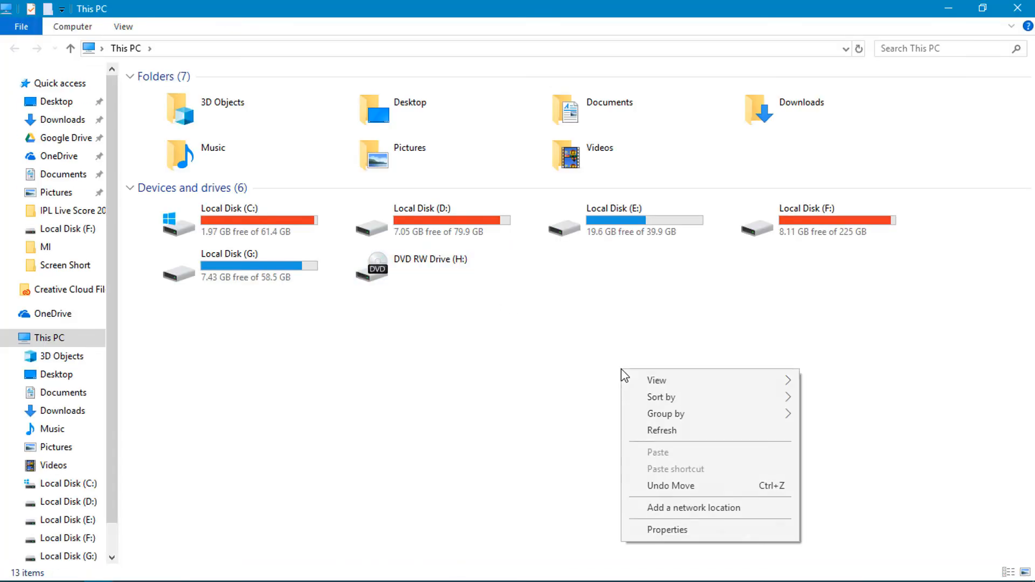
- Open This PC's Properties to see Windows 10 Enterprise reported as activated
left_click(667, 529)
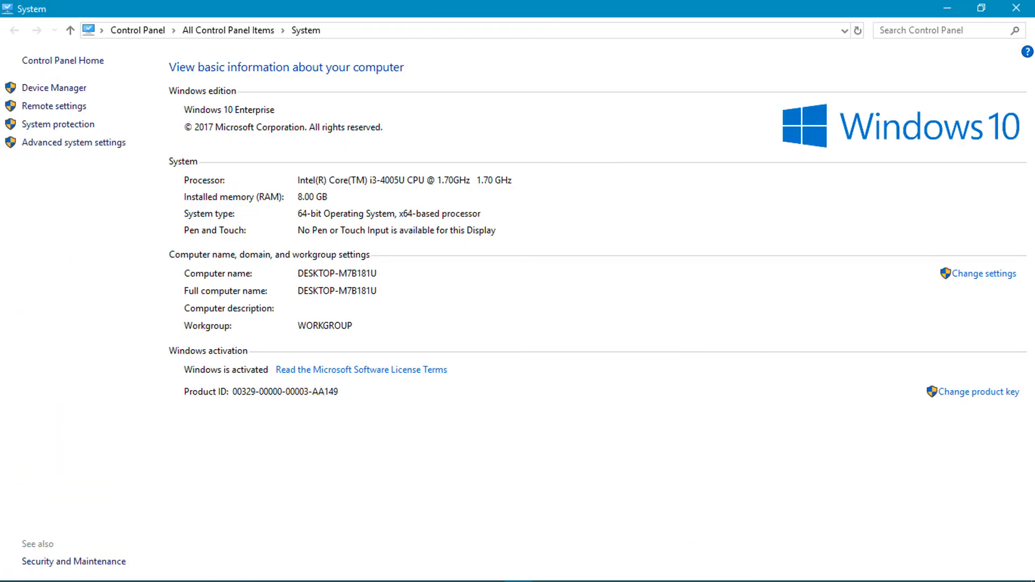